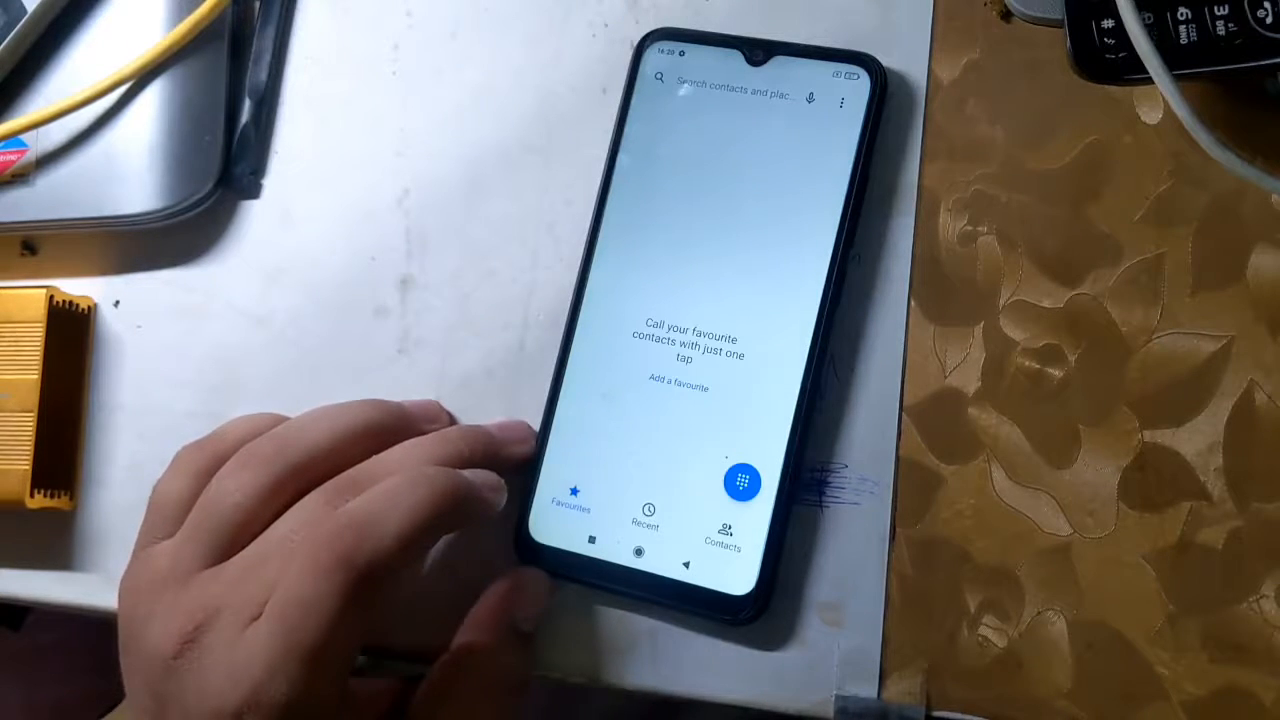
Leave the contacts screen and bring up the phone's Additional settings page.
left_click(743, 483)
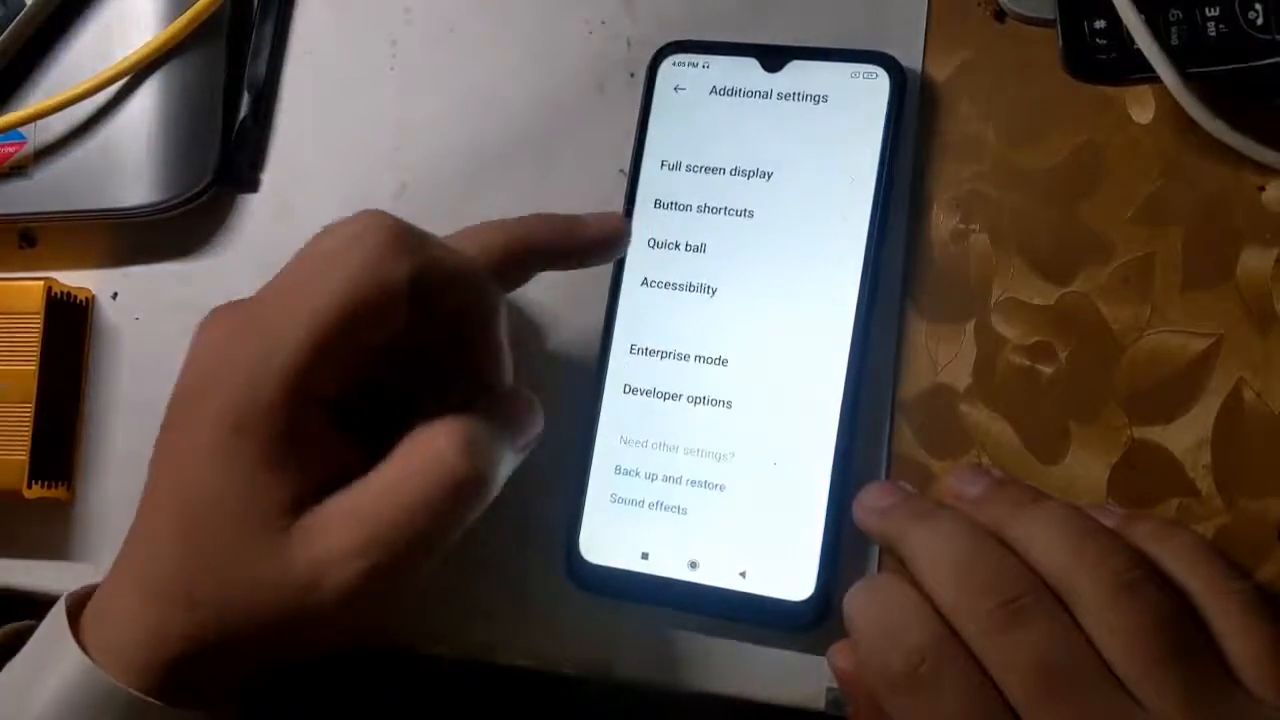
Open Developer options from the Additional settings list.
left_click(676, 401)
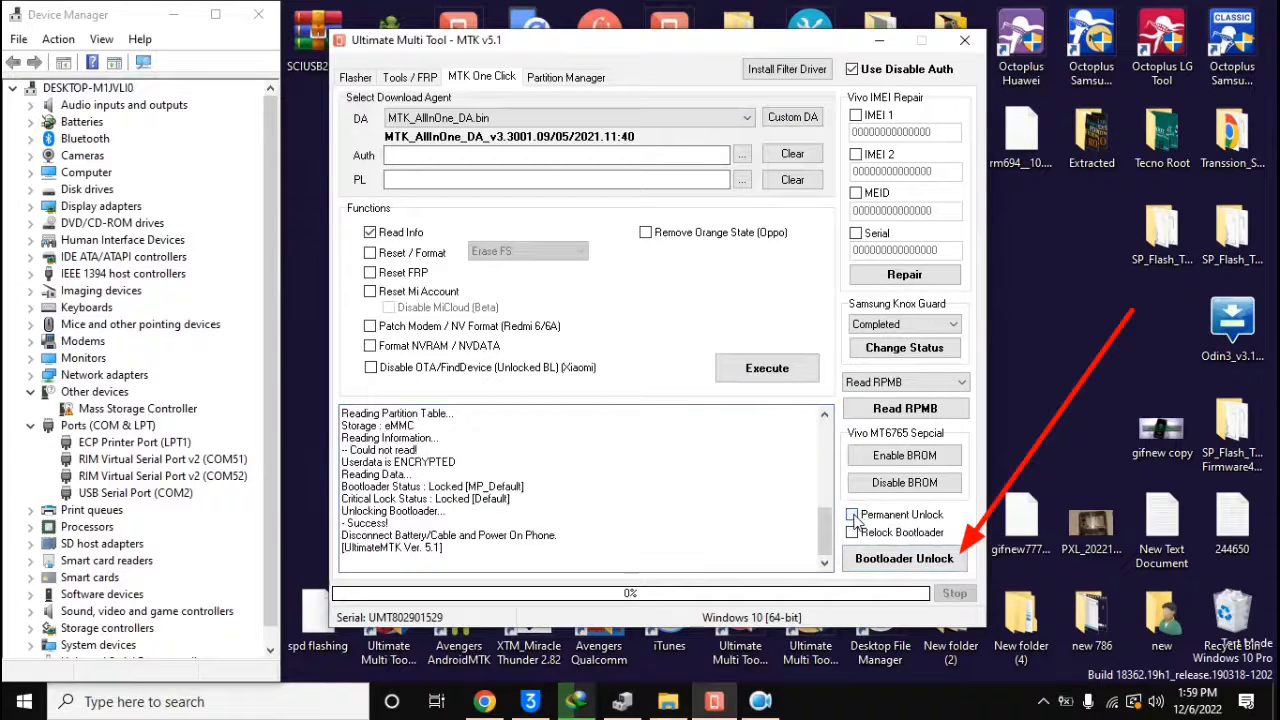
Enable Permanent Unlock and run Bootloader Unlock, so UMT waits for BROM mode.
left_click(851, 514)
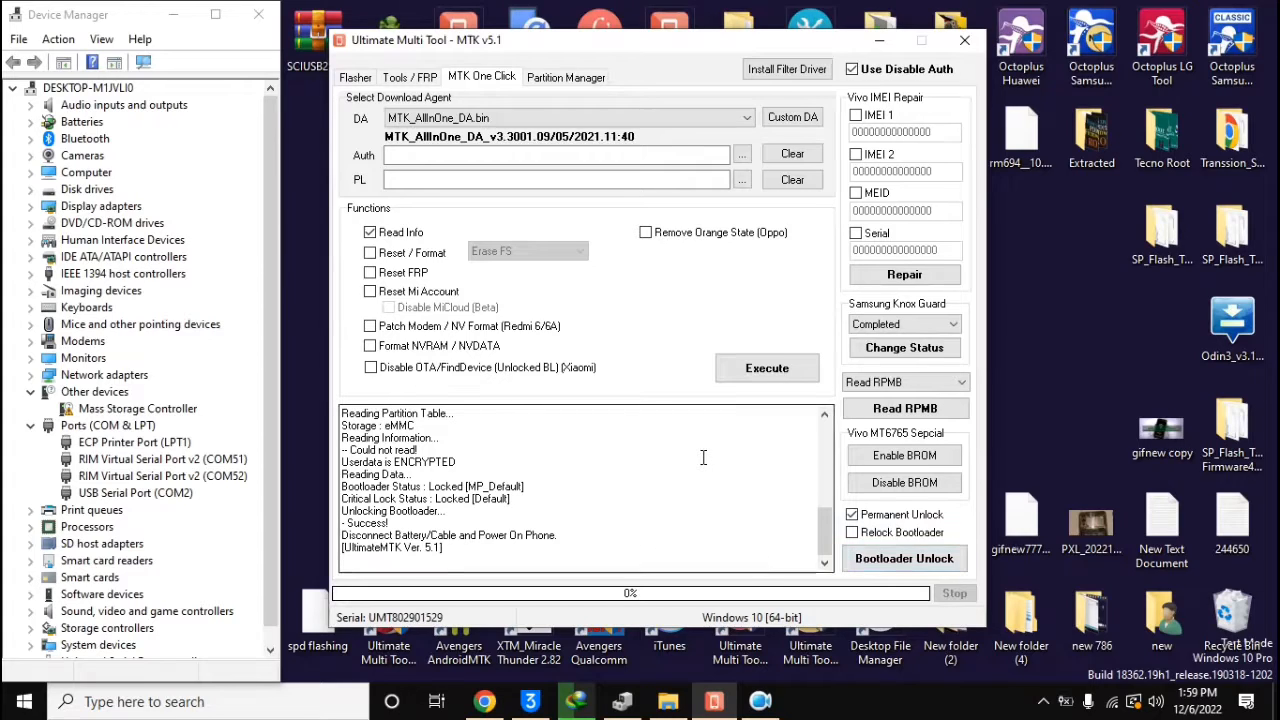
left_click(903, 558)
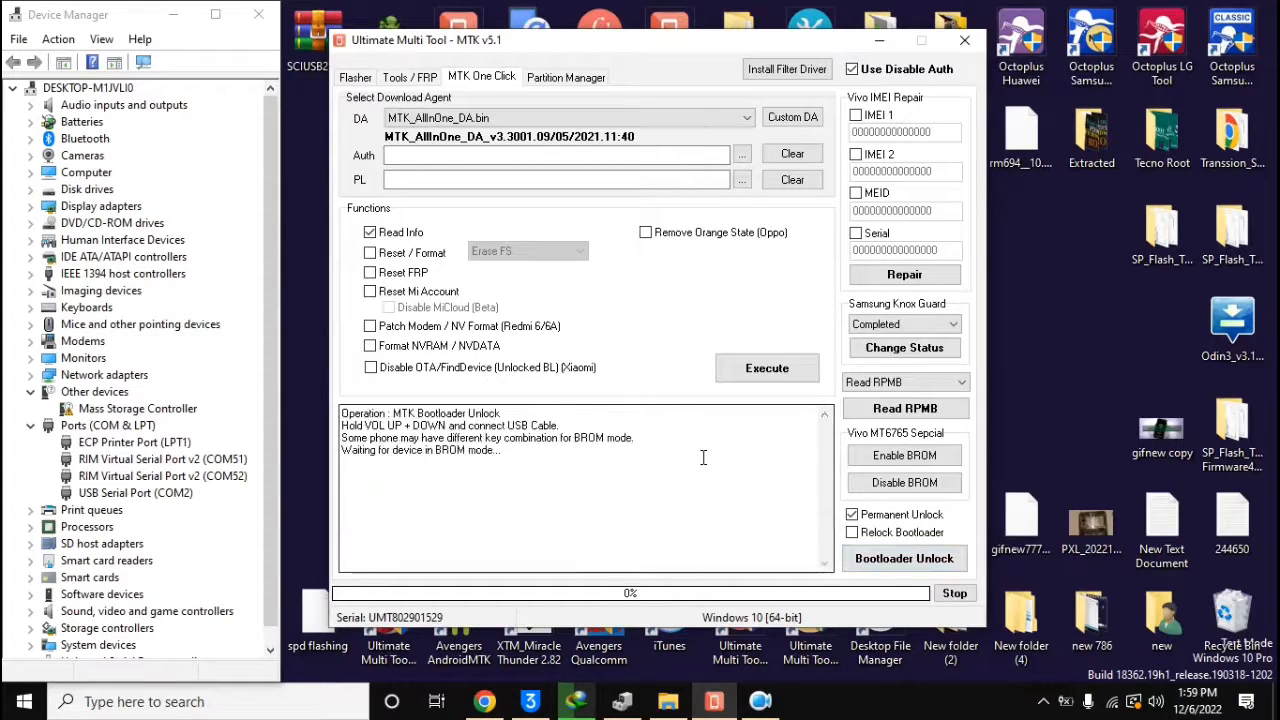